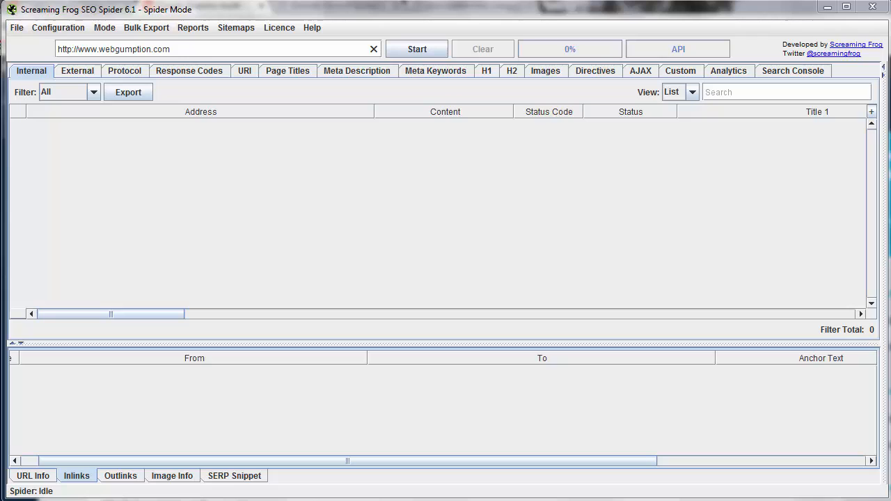
mouse_move(600, 446)
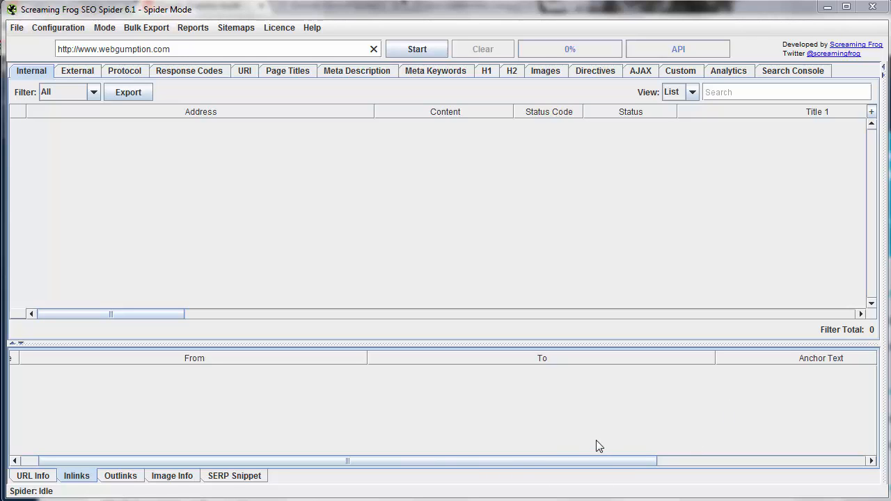
mouse_move(351, 379)
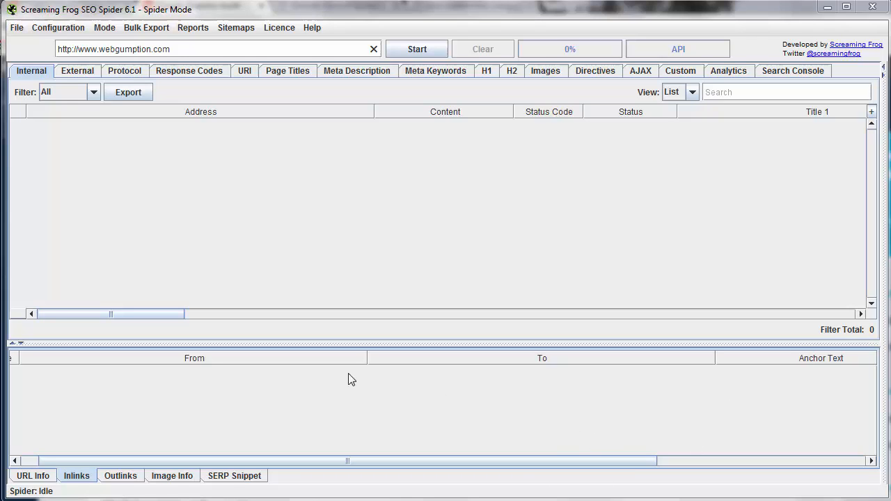
Save a custom search with Filter 1 set to Contains 'asheville'.
click(67, 28)
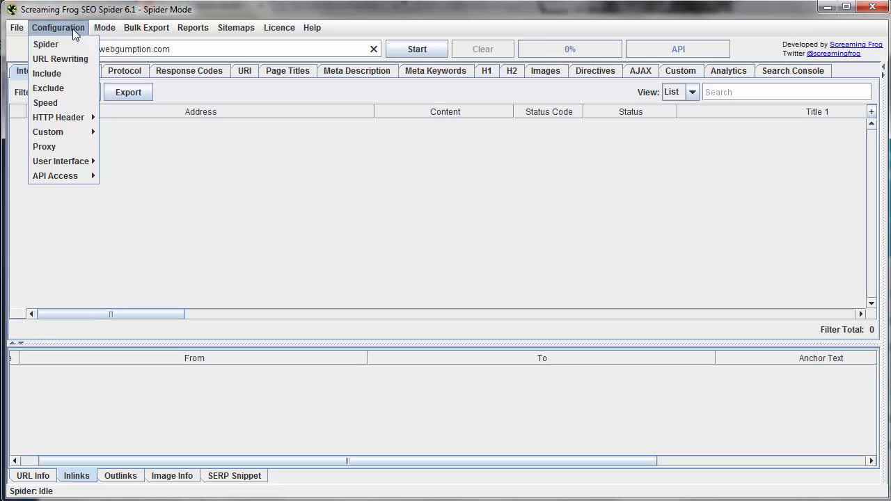
mouse_move(47, 131)
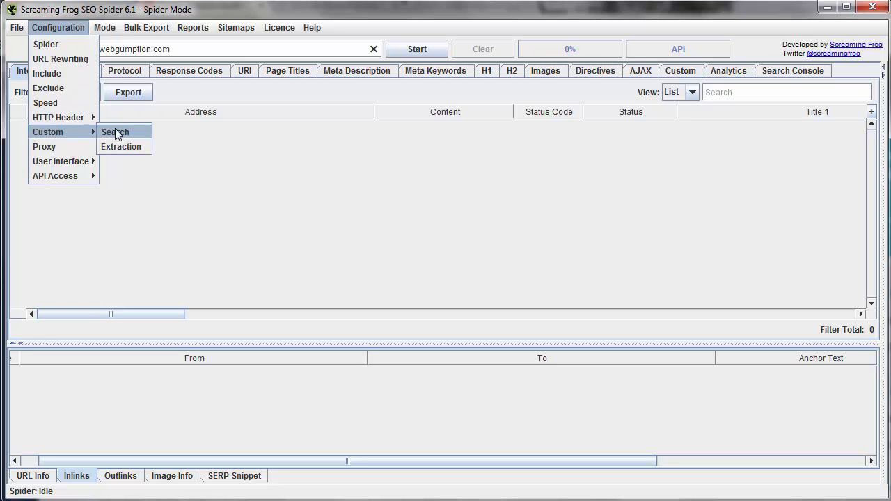
click(115, 131)
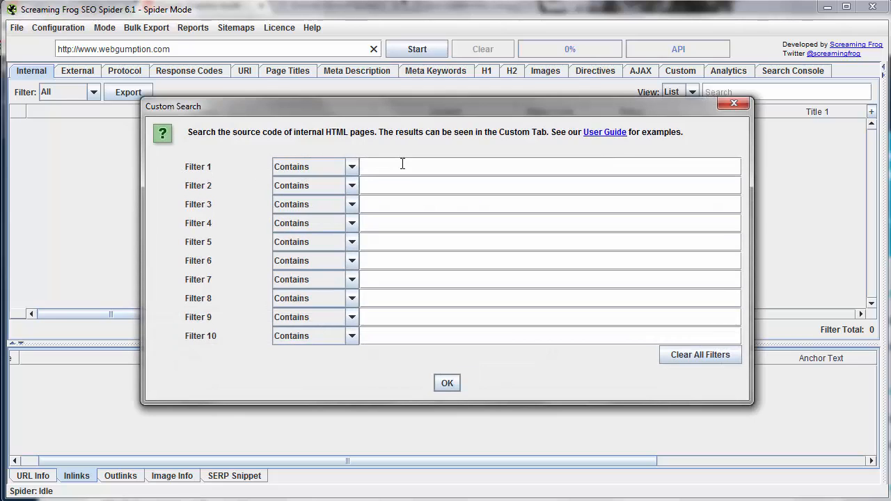
text(asheville)
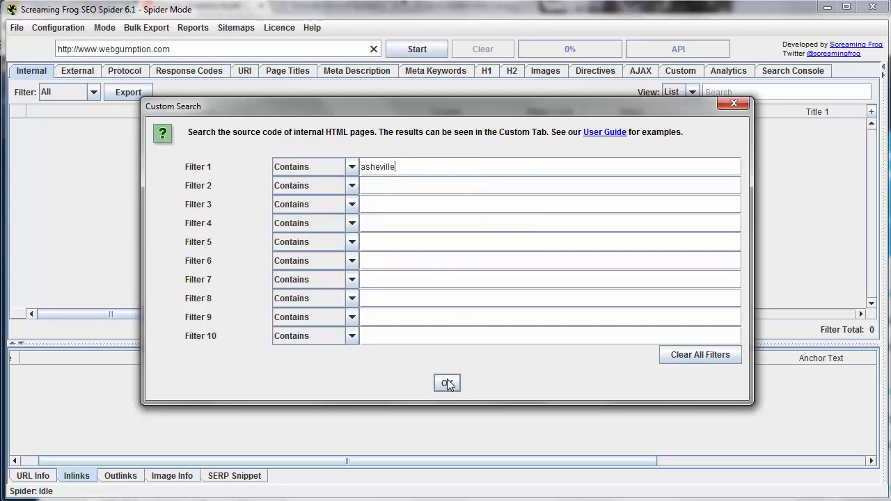
click(446, 383)
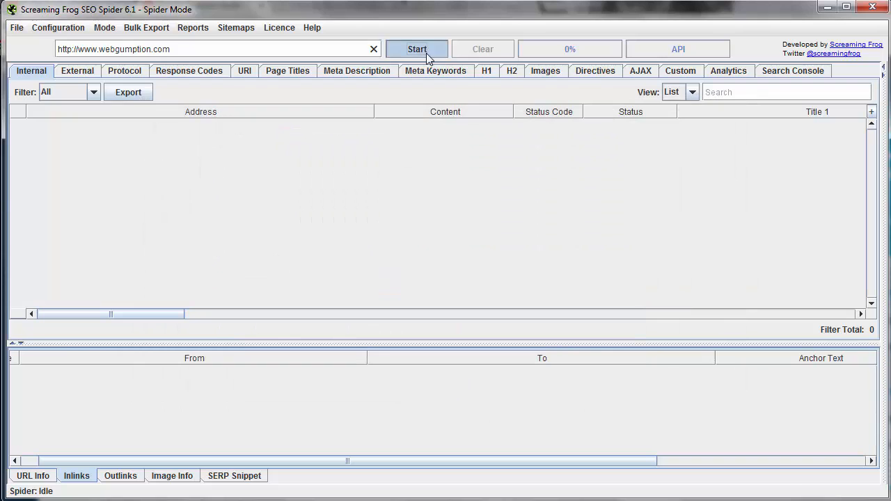
Start the crawl and view the Custom results, including inlinks to the digital marketing consulting page.
click(418, 49)
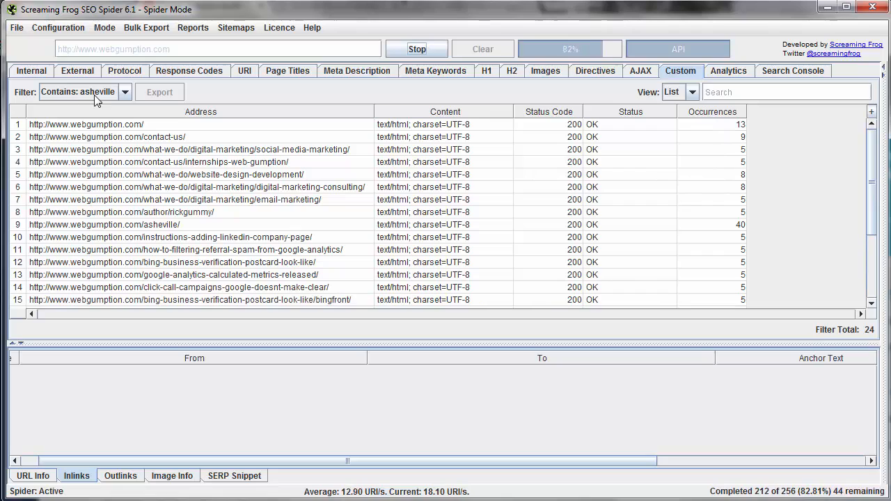
click(126, 92)
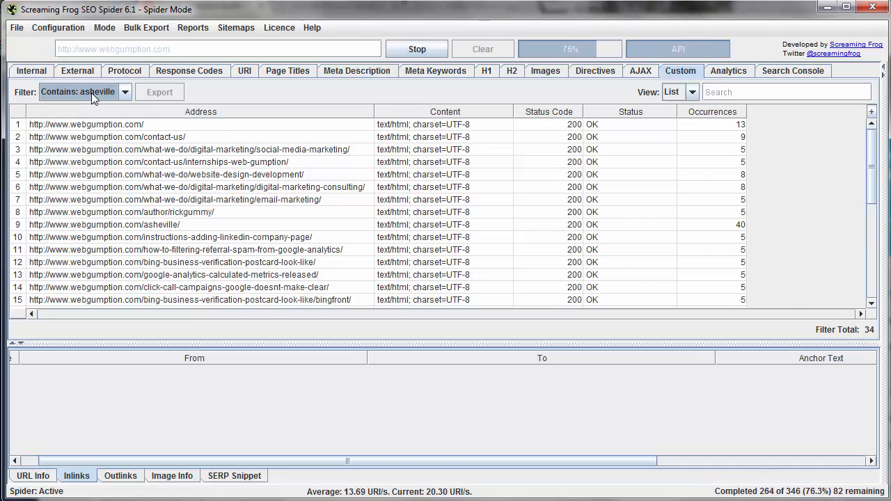
click(198, 187)
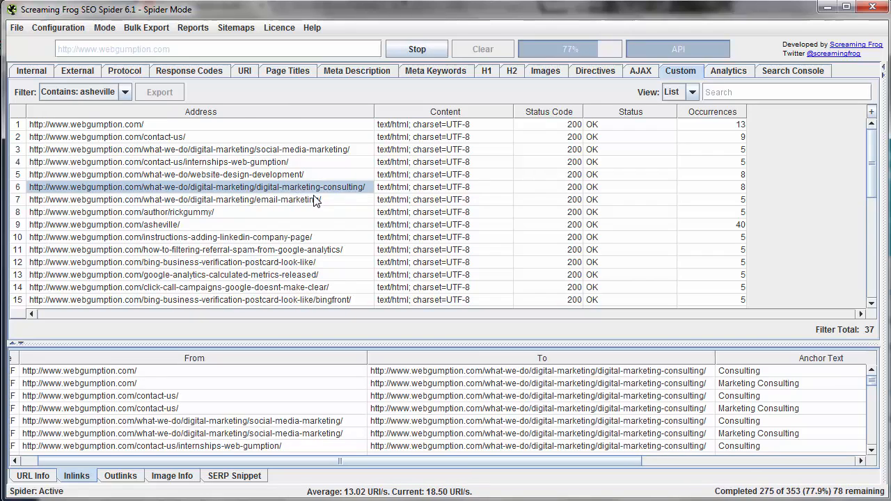
scroll(down, 3)
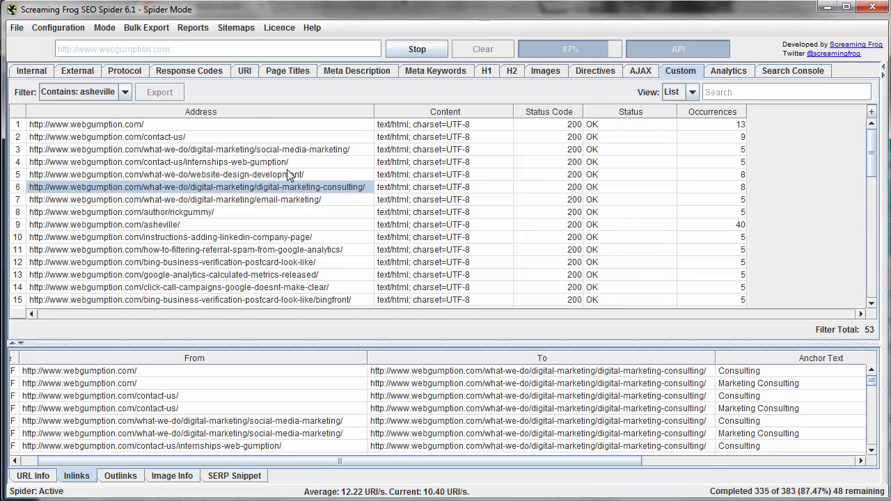
mouse_move(313, 203)
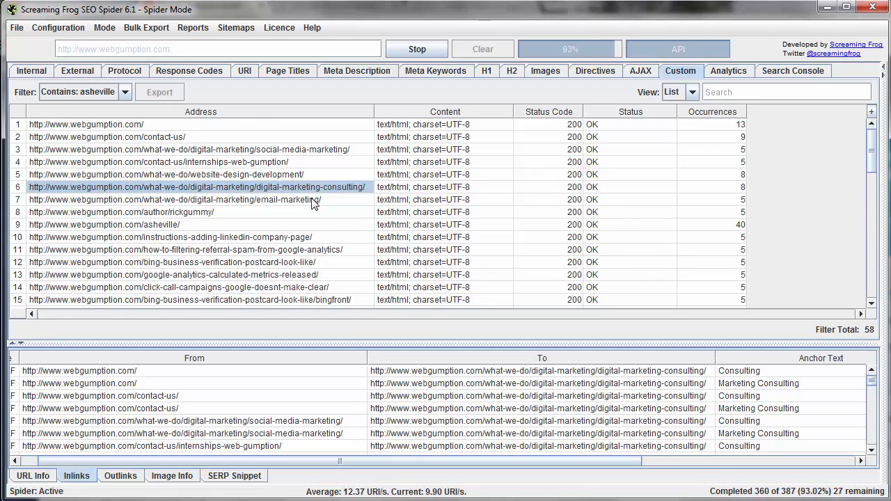
mouse_move(301, 176)
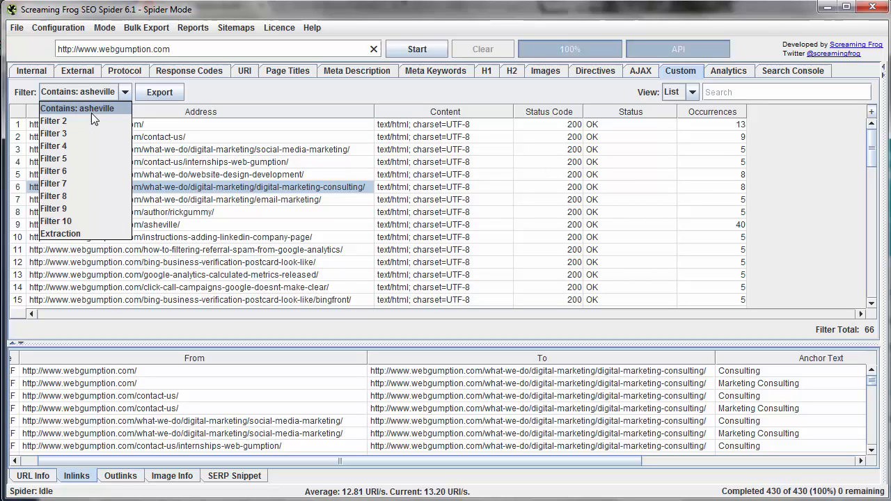
mouse_move(67, 143)
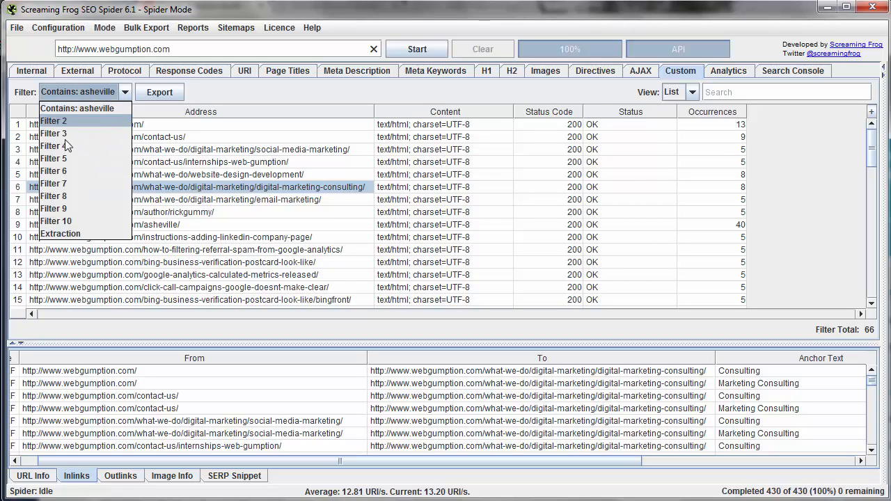
mouse_move(76, 180)
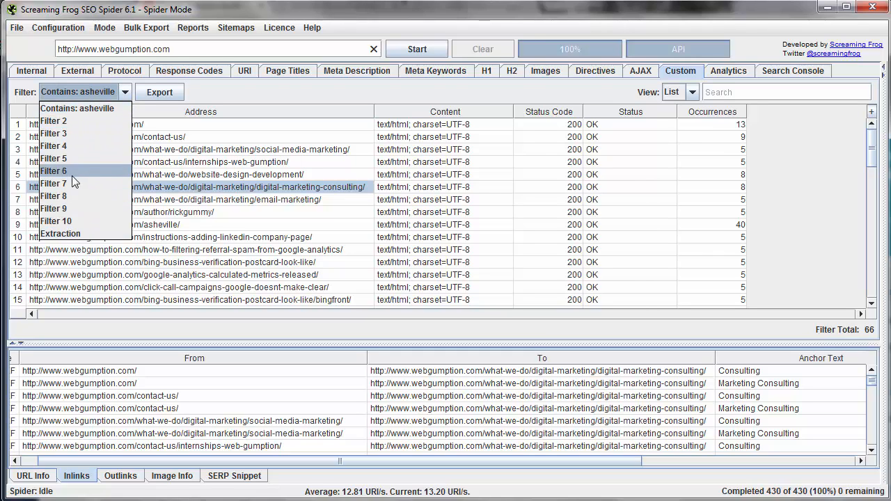
mouse_move(104, 112)
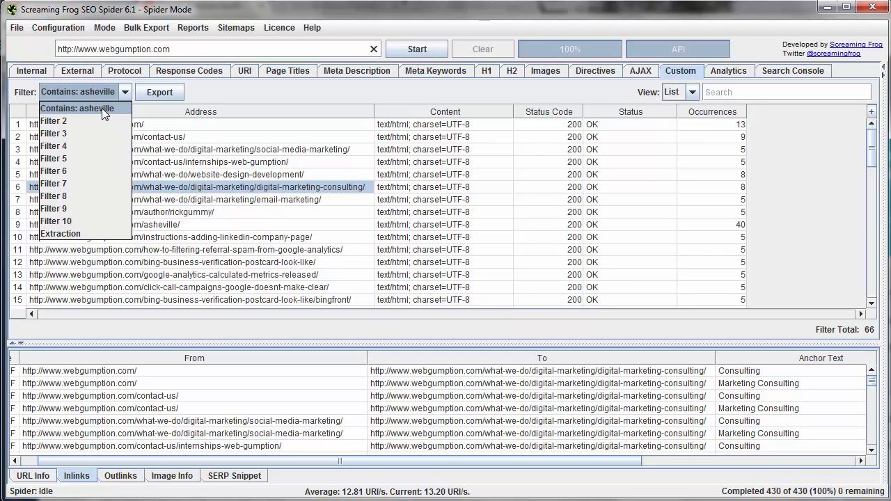
mouse_move(84, 139)
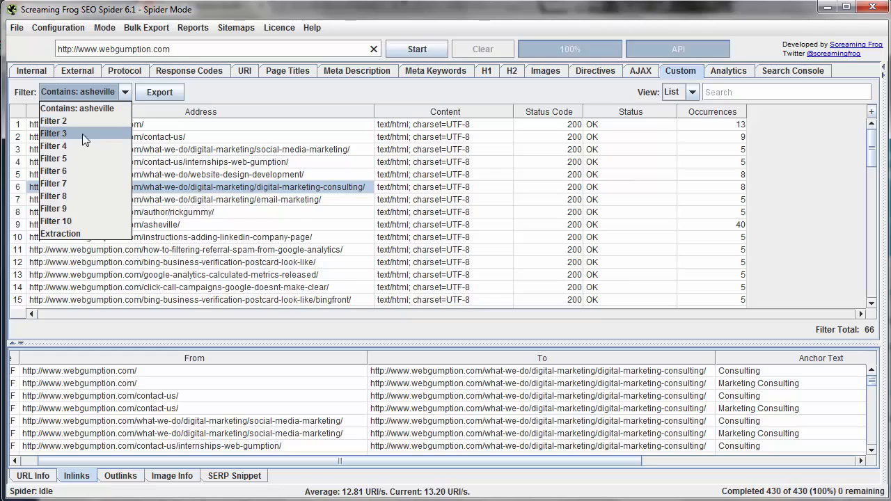
mouse_move(101, 109)
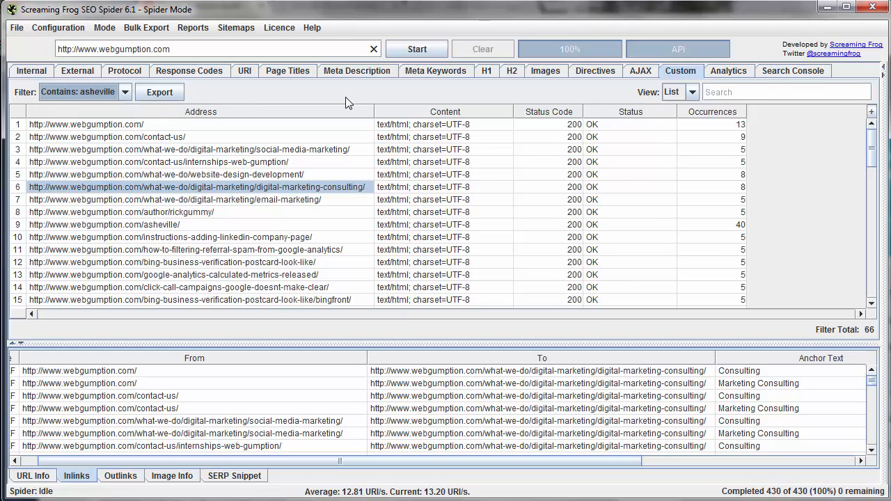
mouse_move(85, 31)
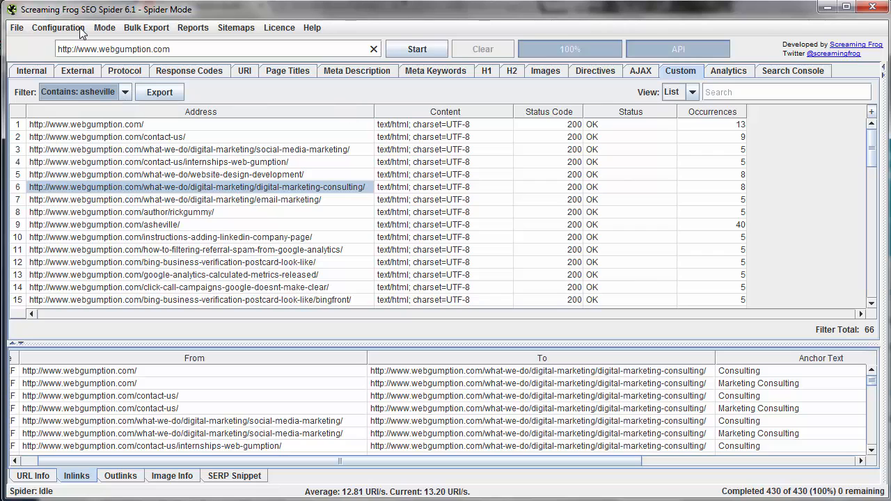
Reopen the custom search settings and list the Contains / Does Not Contain options for Filter 1.
click(58, 28)
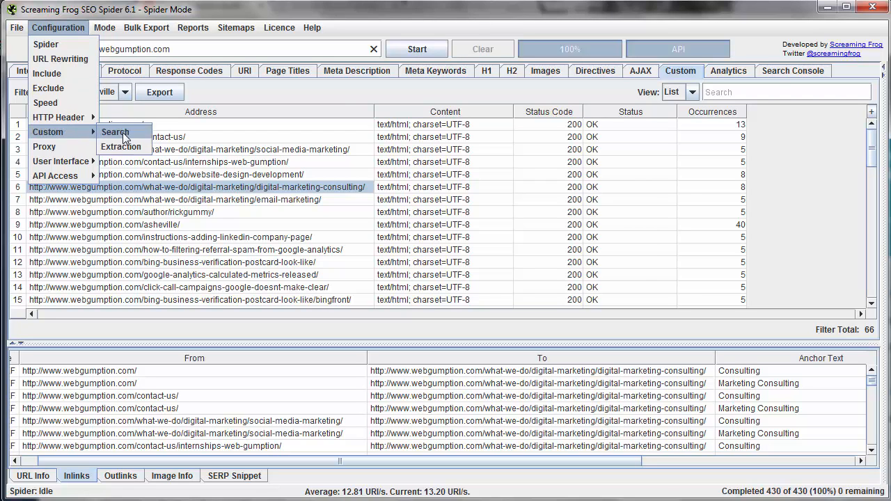
click(114, 132)
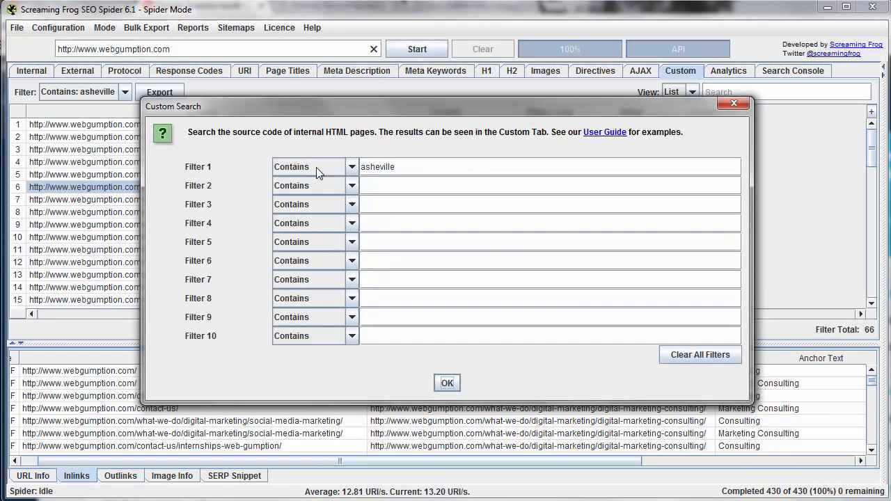
click(351, 167)
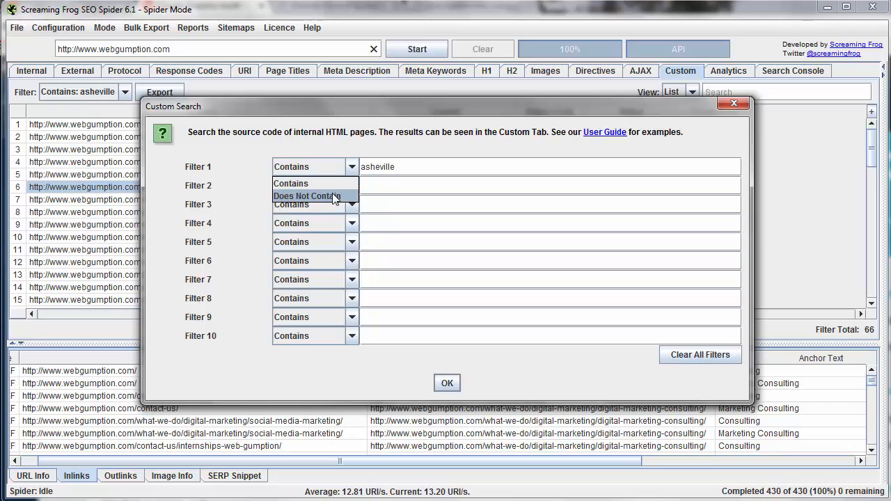
mouse_move(341, 172)
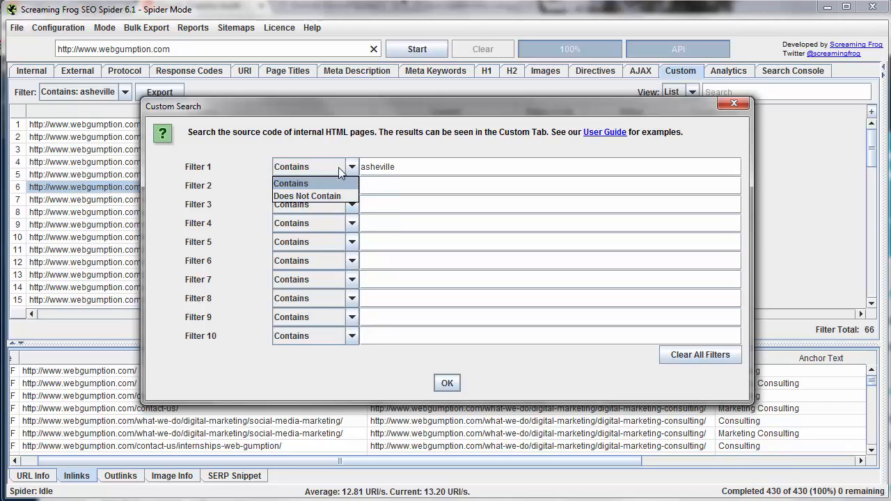